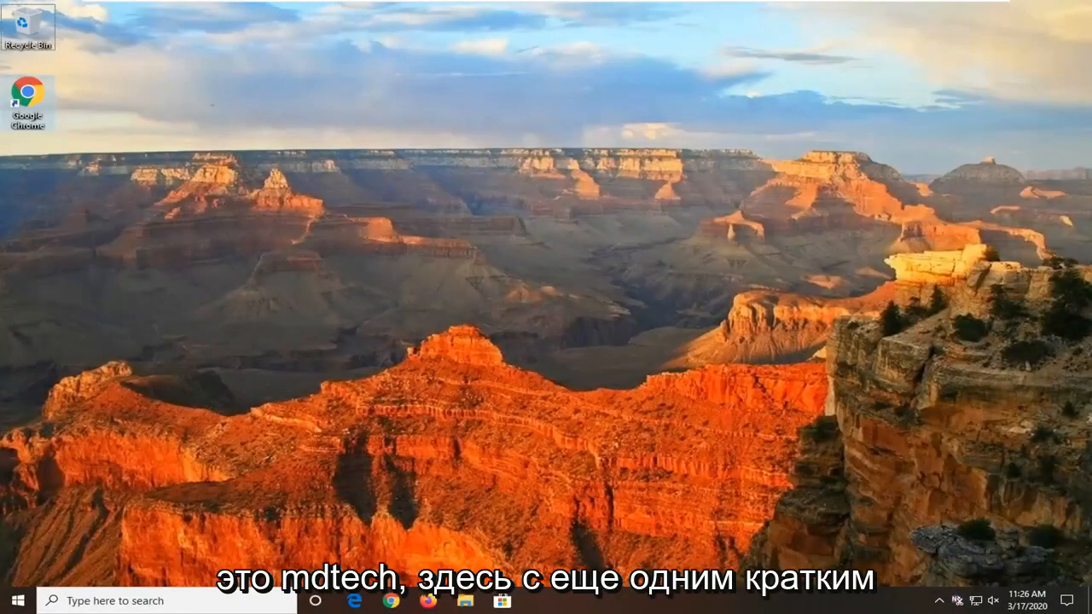
{"action": "mouse_move", "coordinate": [794, 329]}
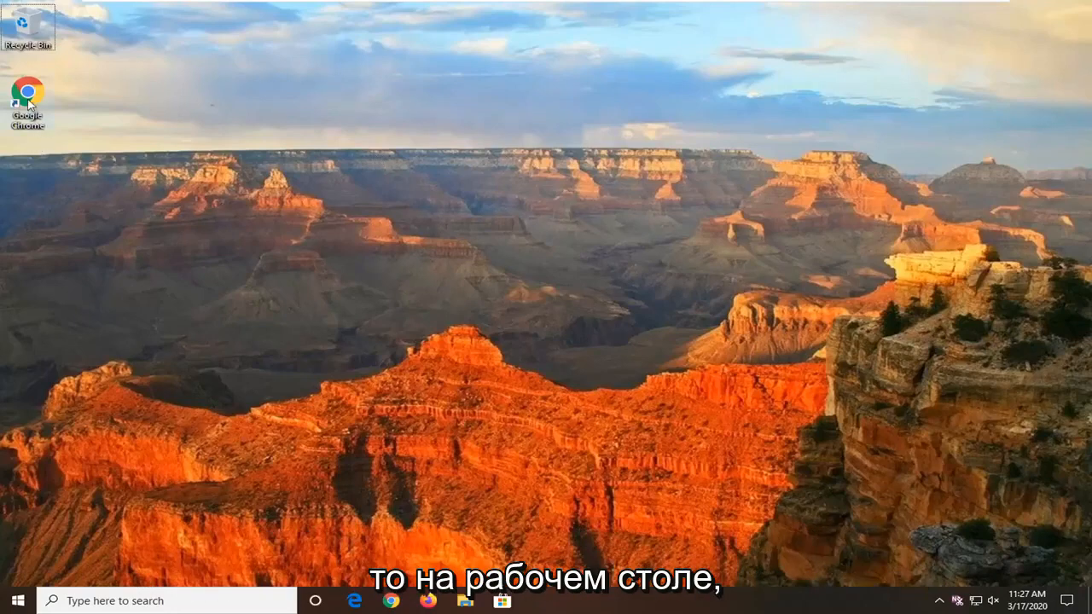
{"action": "mouse_move", "coordinate": [540, 309]}
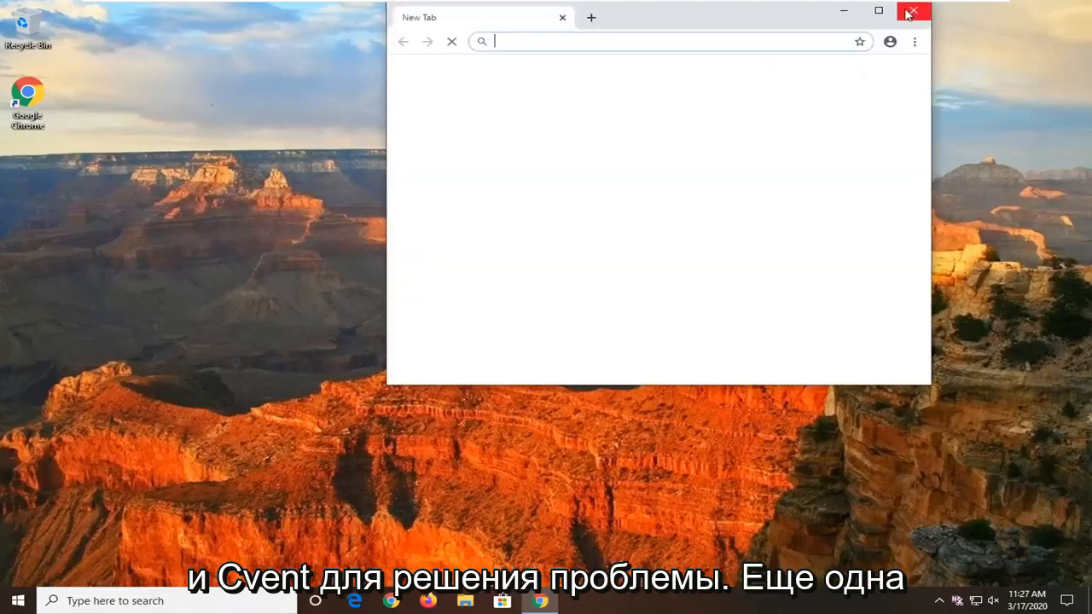
Close the empty browser window, then switch the sound scheme to Windows Default and apply it
{"action": "left_click", "coordinate": [913, 11]}
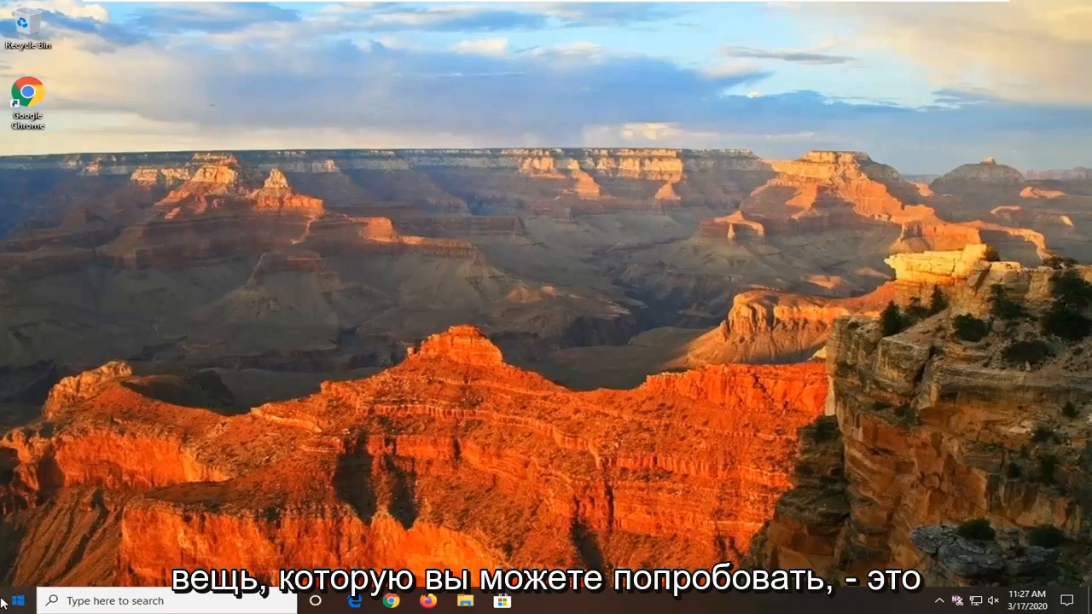
{"action": "type", "text": "s"}
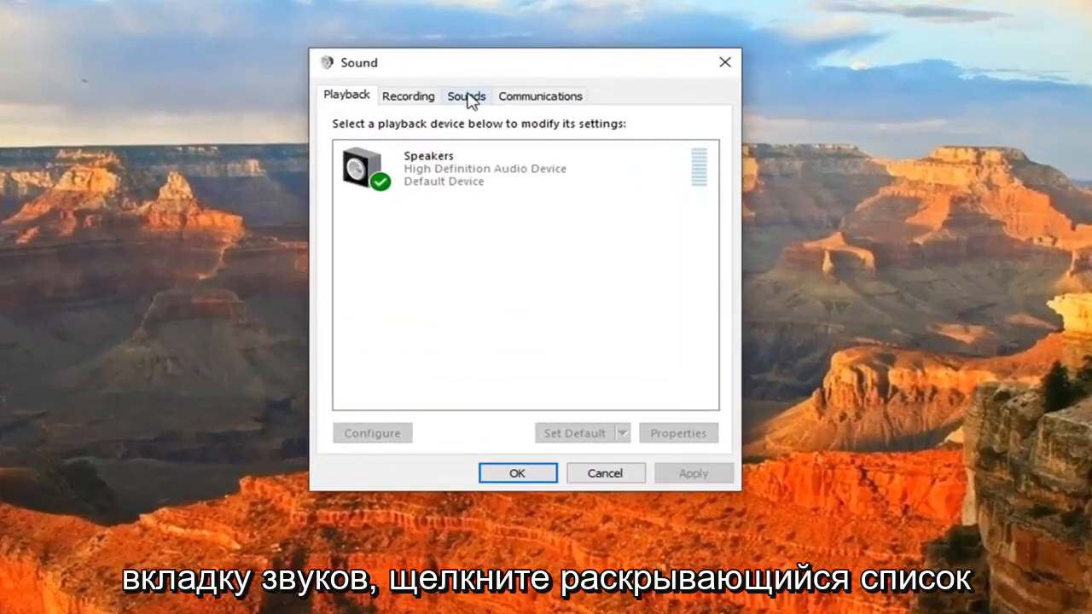
{"action": "left_click", "coordinate": [465, 96]}
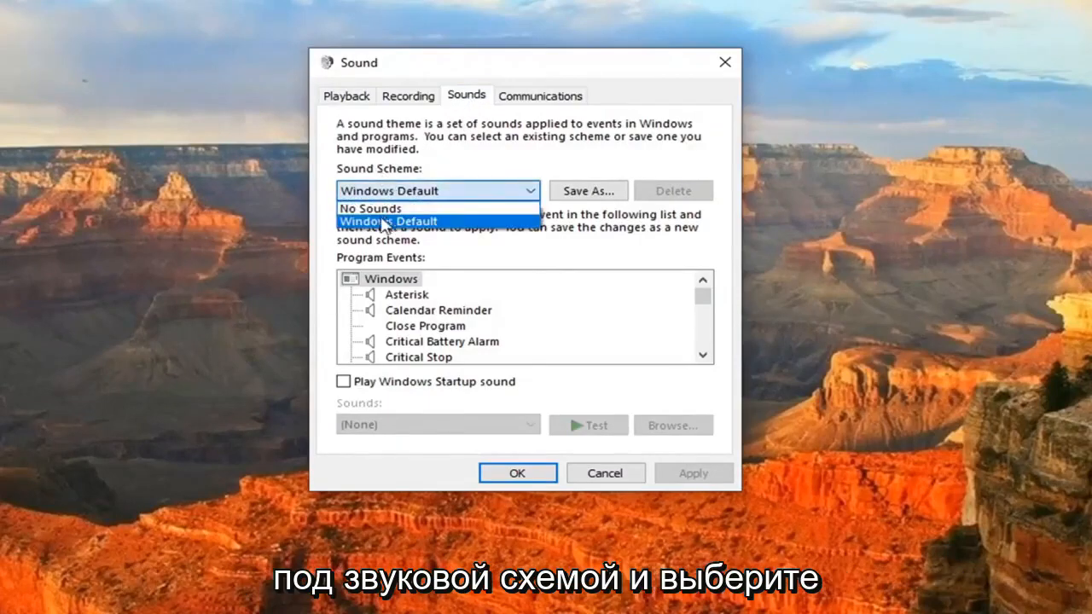
{"action": "left_click", "coordinate": [388, 221]}
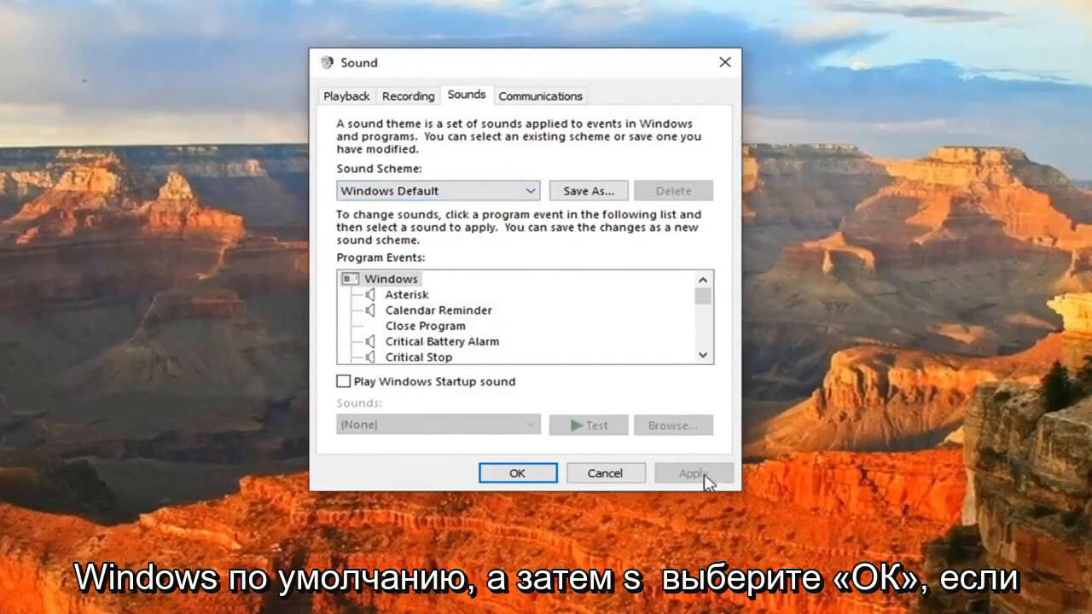
{"action": "left_click", "coordinate": [517, 472]}
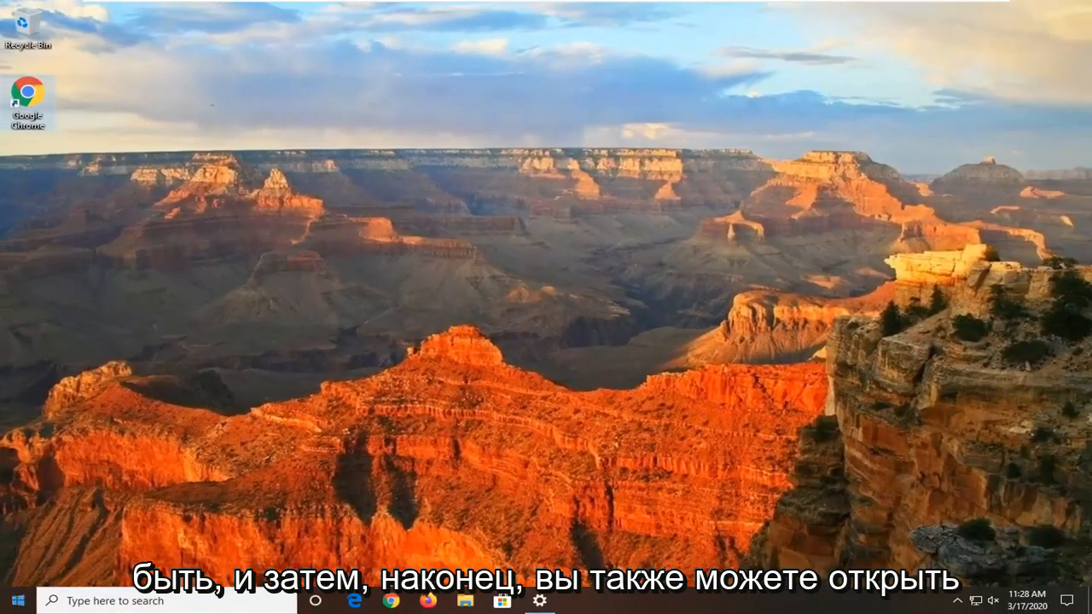
Search for cmd and run Command Prompt as administrator, approving the UAC prompt
{"action": "left_click", "coordinate": [16, 600]}
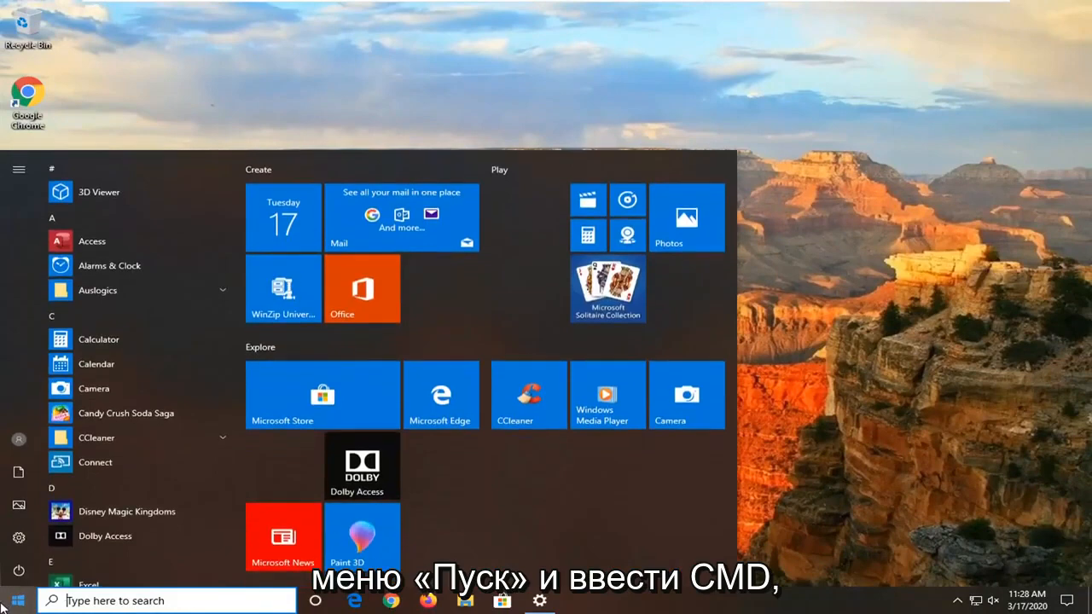
{"action": "type", "text": "cmd"}
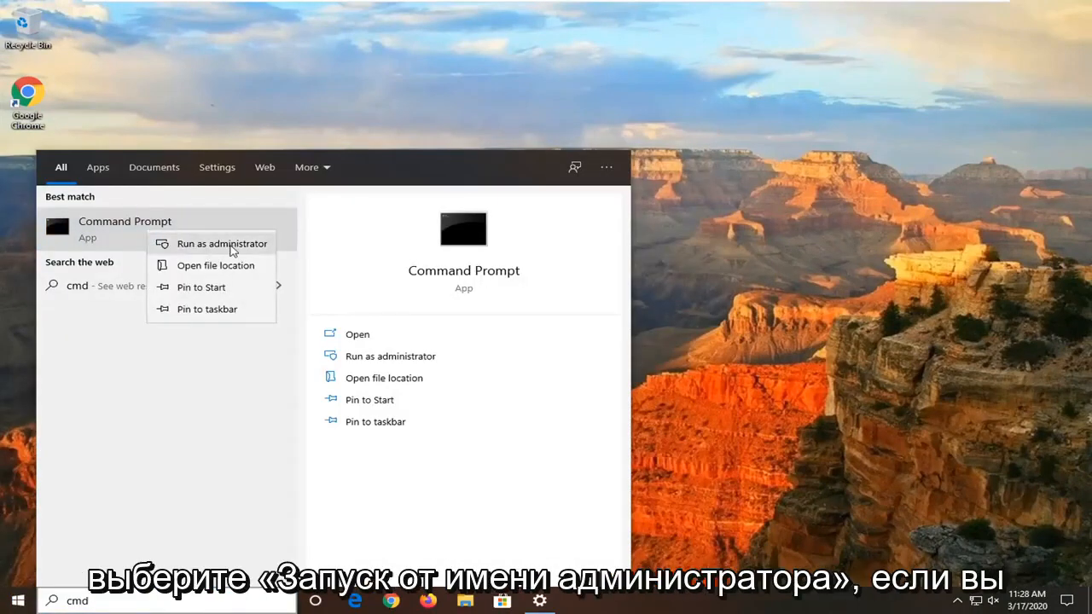
{"action": "left_click", "coordinate": [222, 244]}
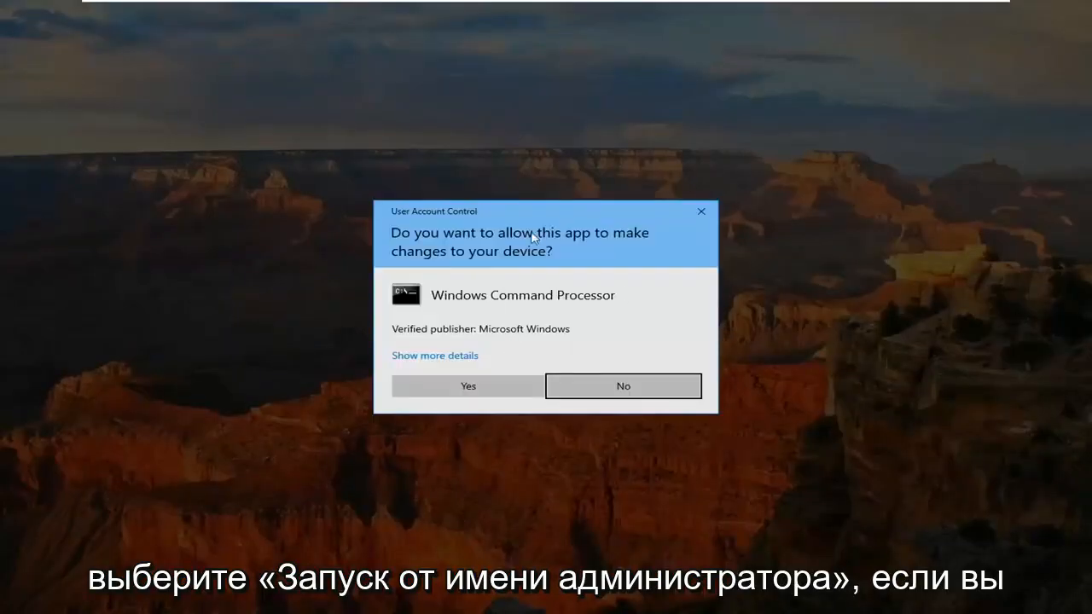
{"action": "left_click", "coordinate": [467, 386]}
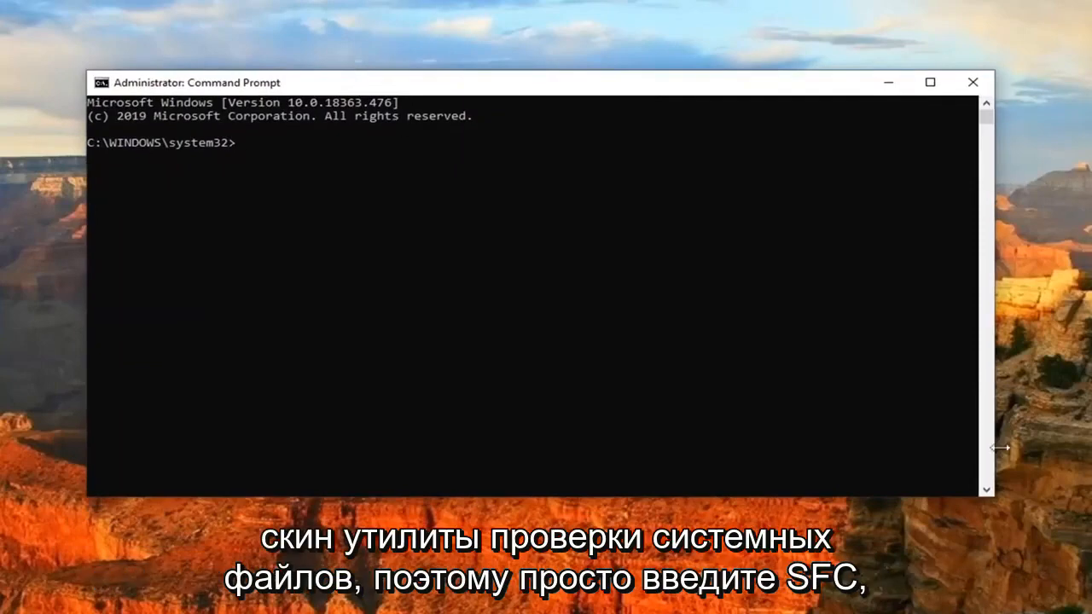
{"action": "mouse_move", "coordinate": [189, 295]}
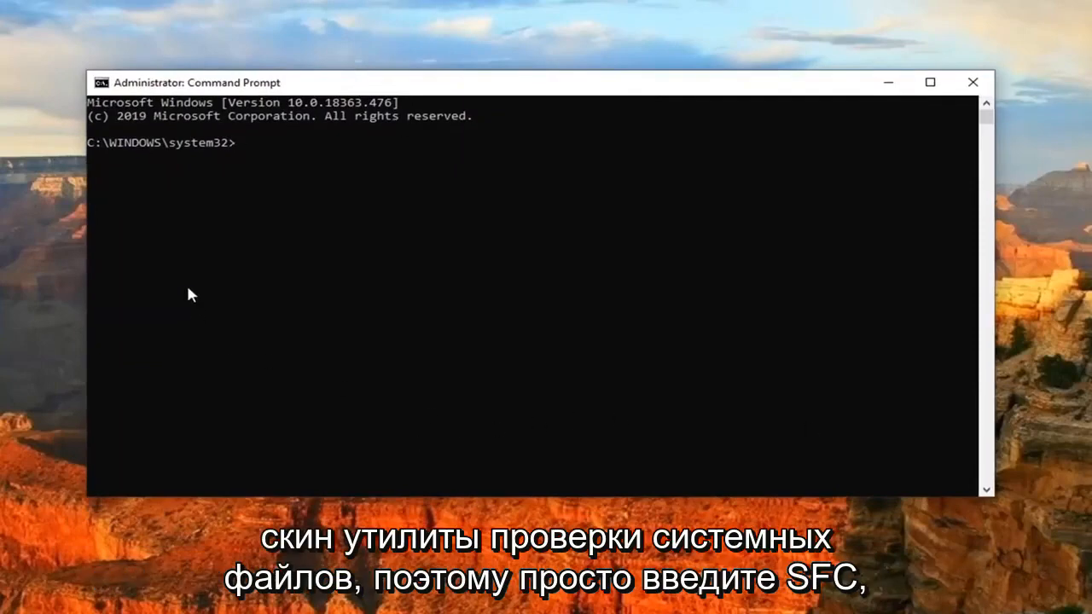
Enter sfc /scannow at the system32 prompt to start the system file scan
{"action": "type", "text": "sfc"}
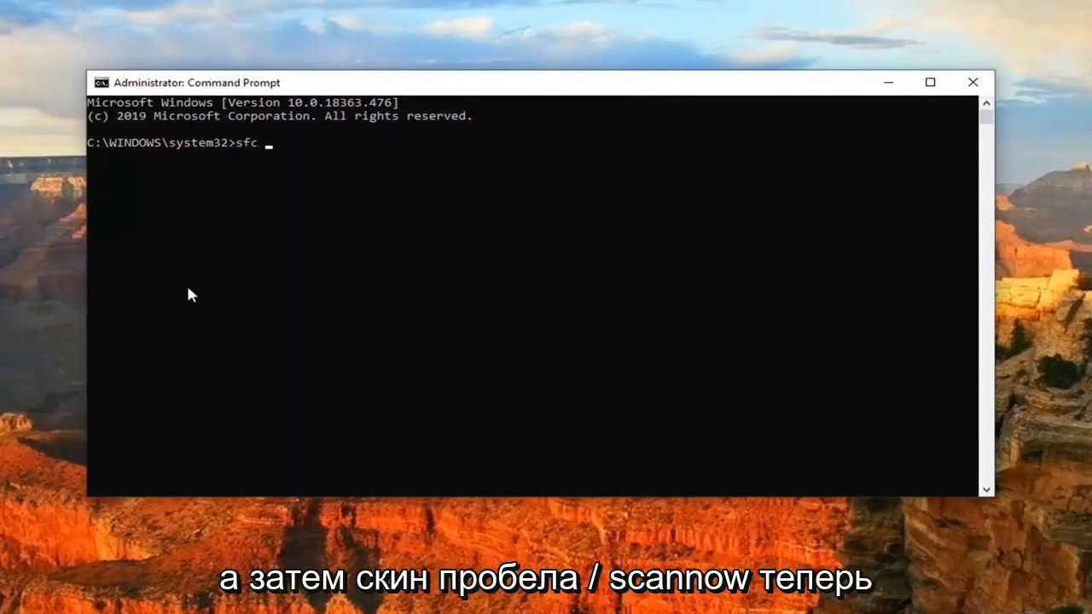
{"action": "type", "text": "/scannow"}
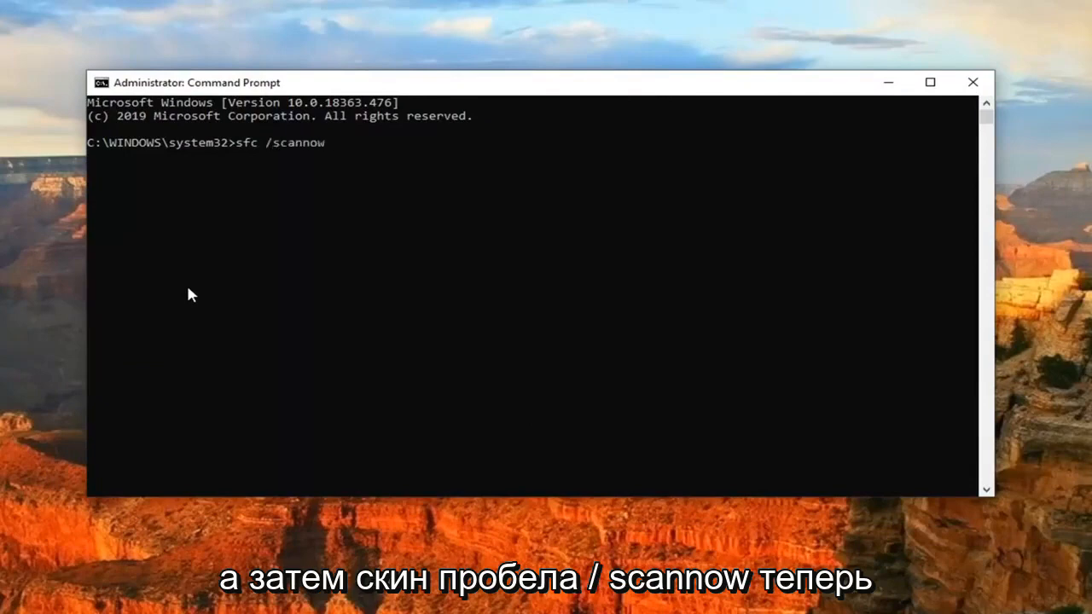
{"action": "mouse_move", "coordinate": [273, 143]}
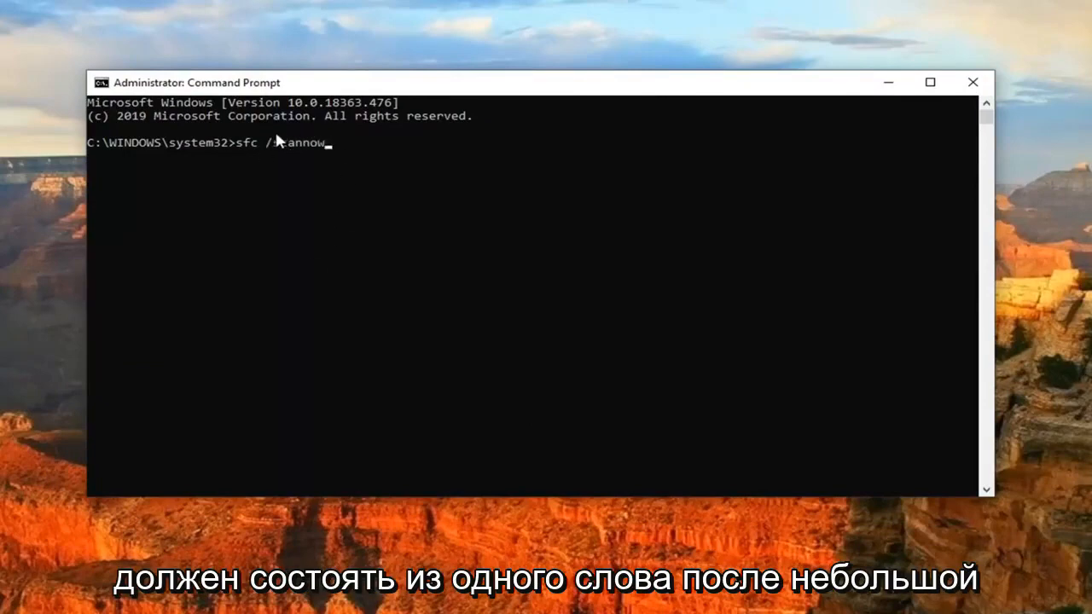
{"action": "type", "text": "sc"}
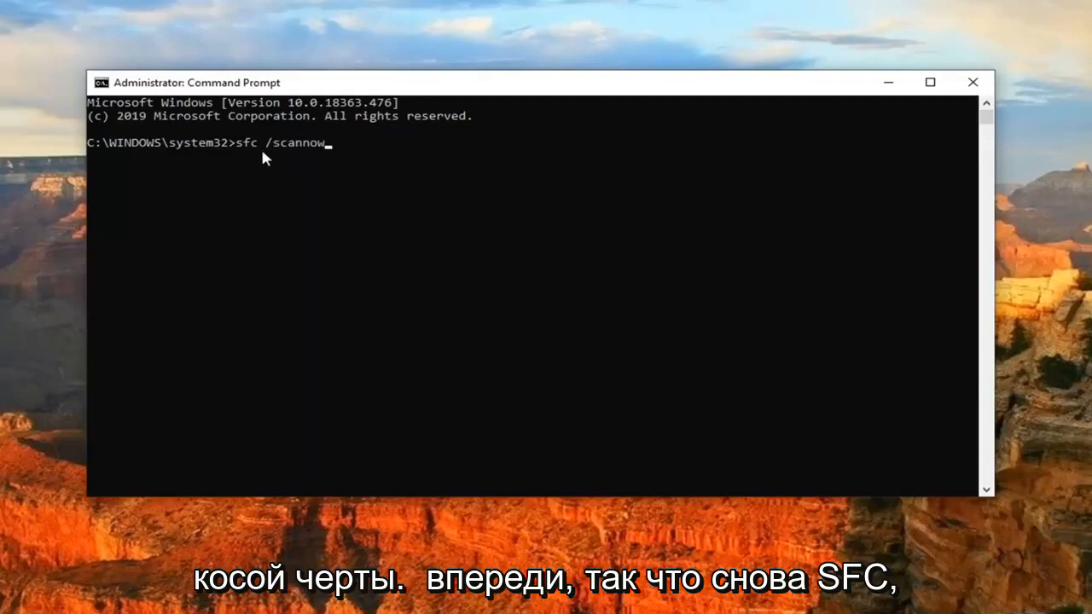
{"action": "mouse_move", "coordinate": [242, 139]}
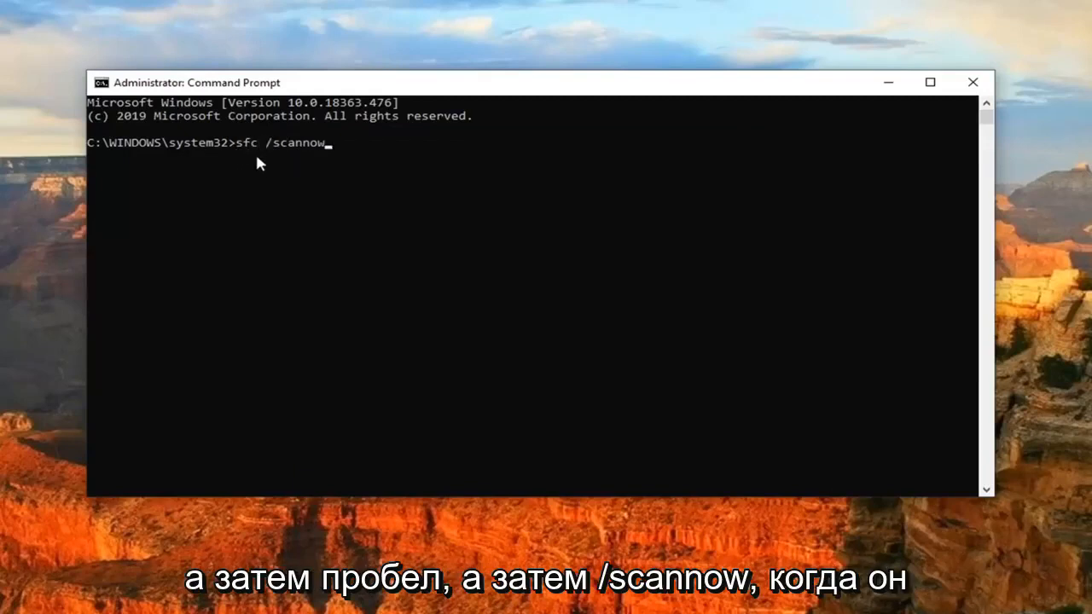
{"action": "mouse_move", "coordinate": [340, 265]}
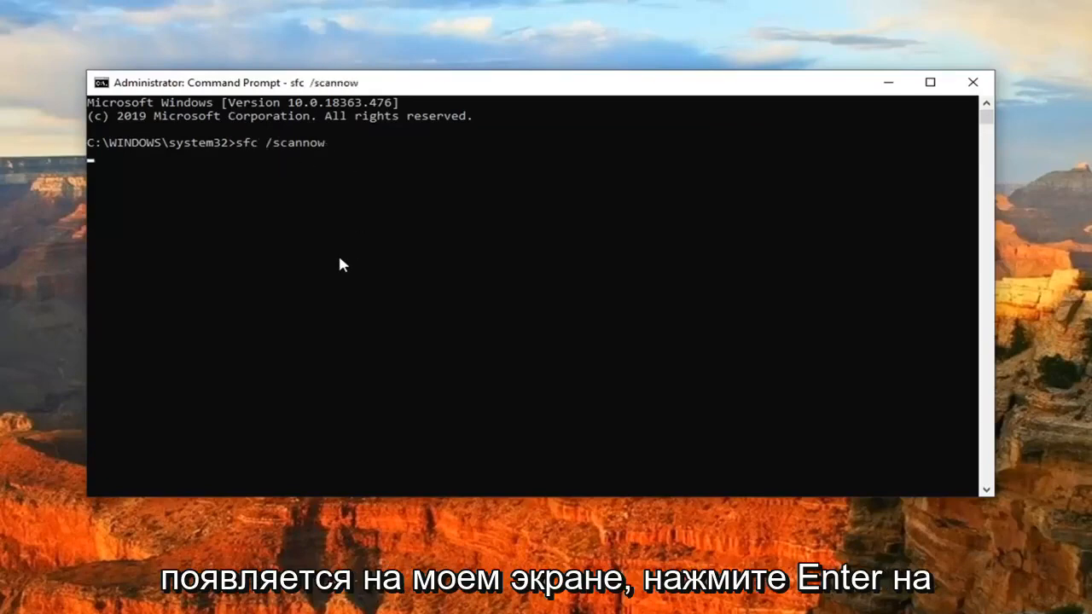
{"action": "key", "text": "Return"}
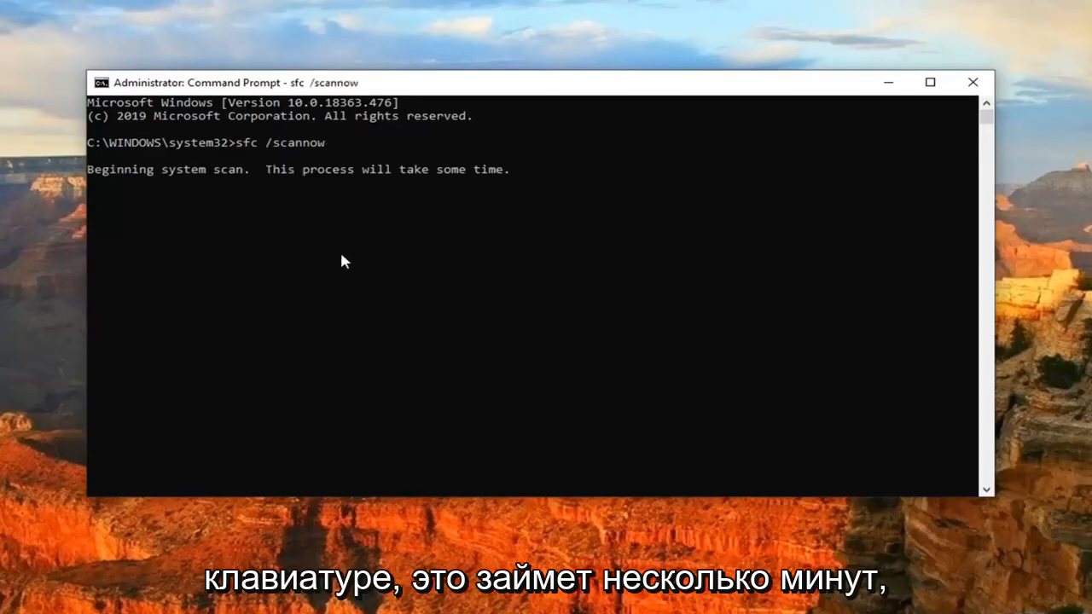